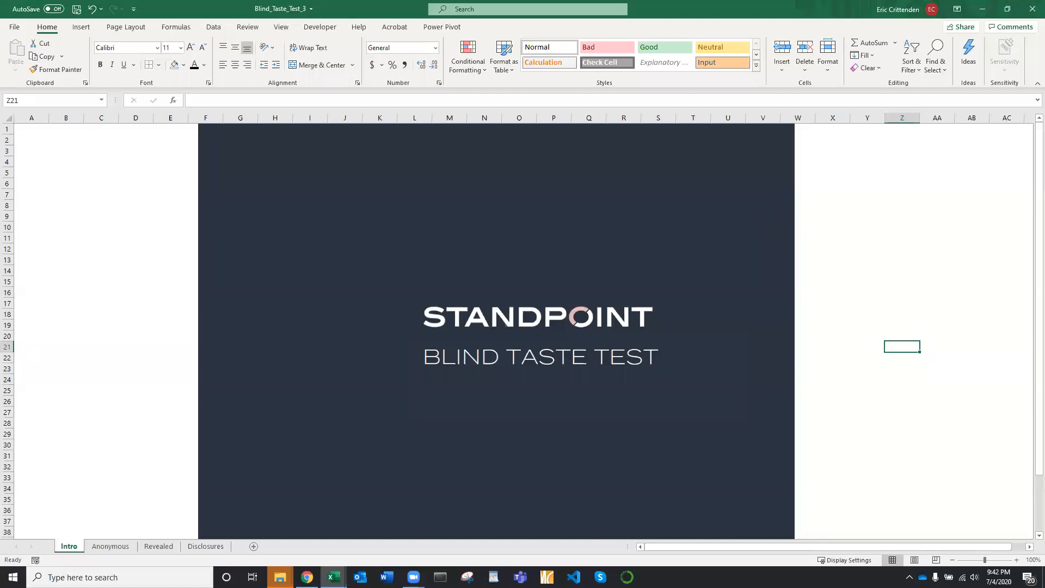
Step: Switch to the Anonymous sheet showing yearly returns for the five colour columns
click(110, 546)
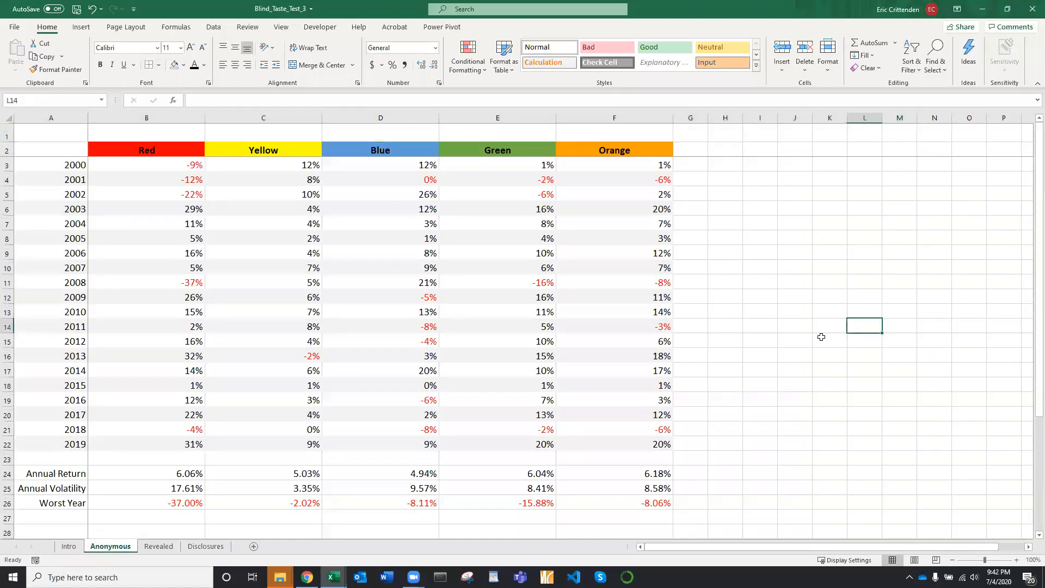
mouse_move(778, 276)
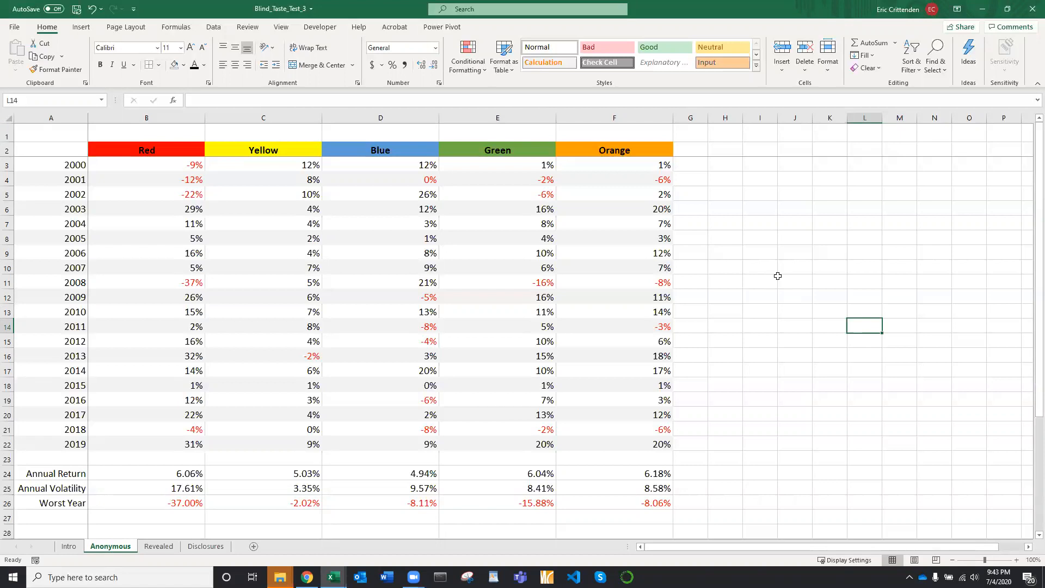
mouse_move(631, 169)
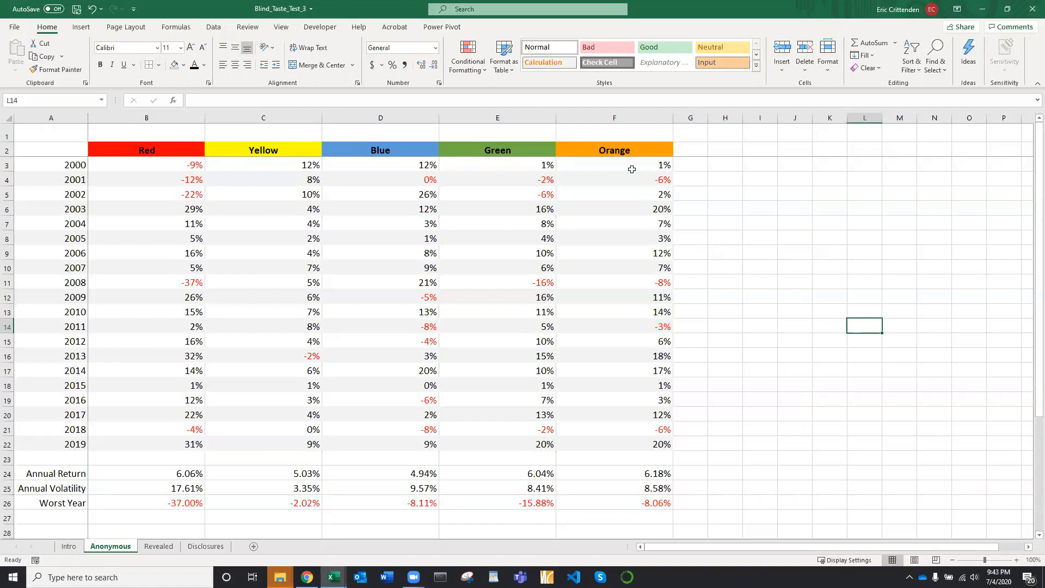
Step: Score the colour columns in row 1: Red 5, Blue 4, Yellow 3, Green 2, Orange 1
click(614, 131)
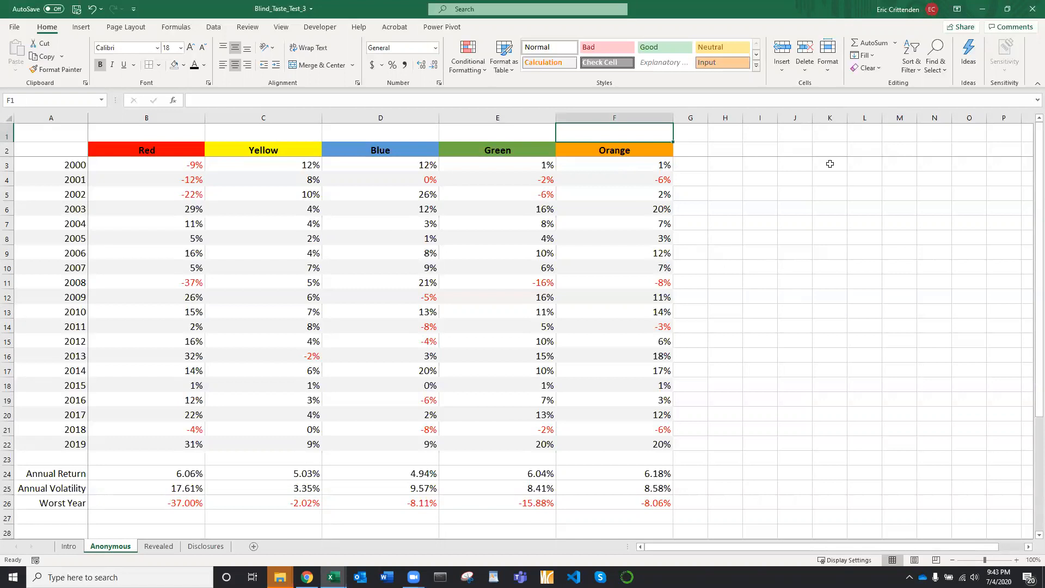
text(1)
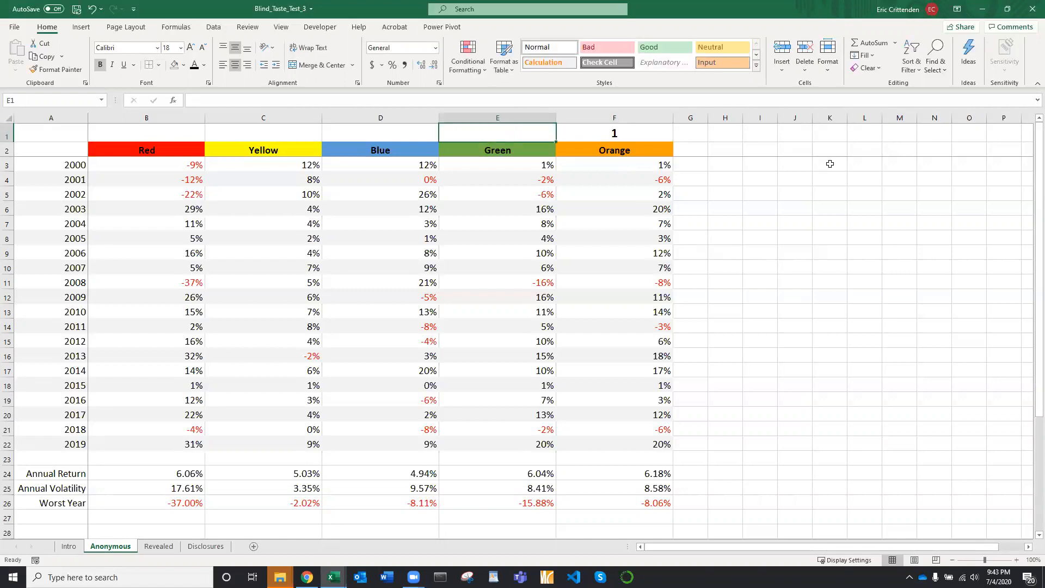
click(380, 133)
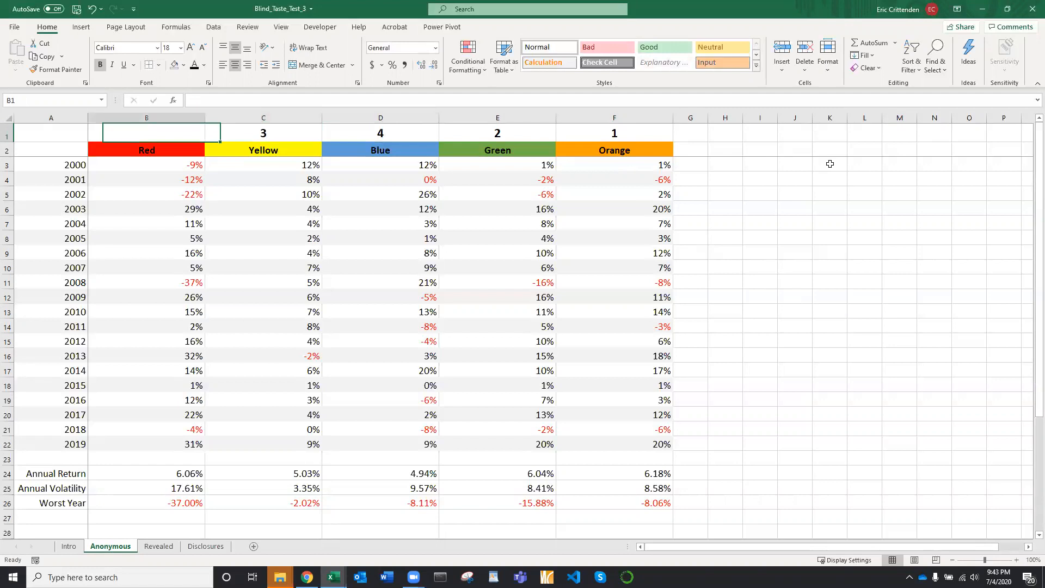
text(5)
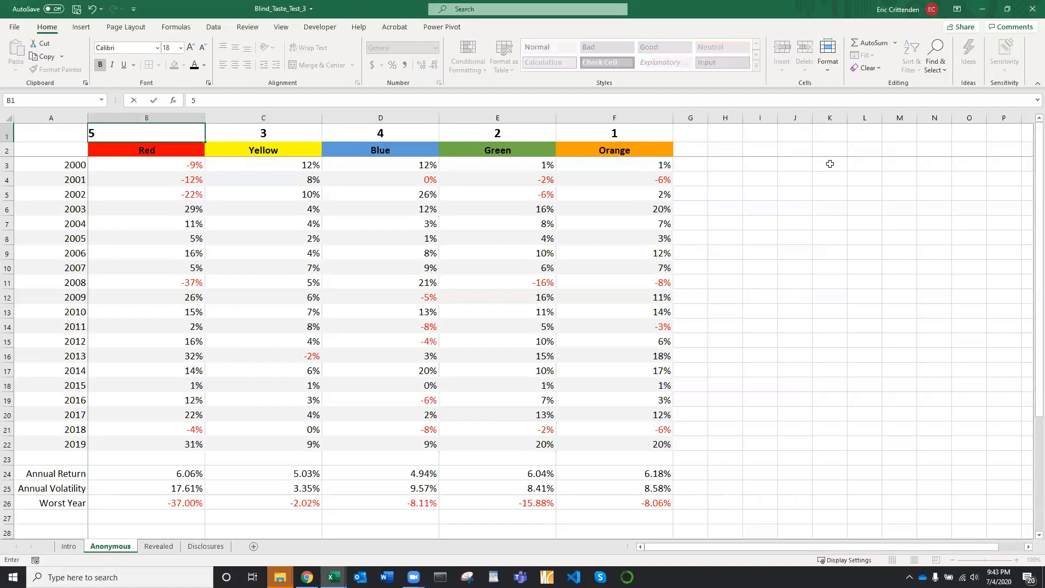
click(759, 134)
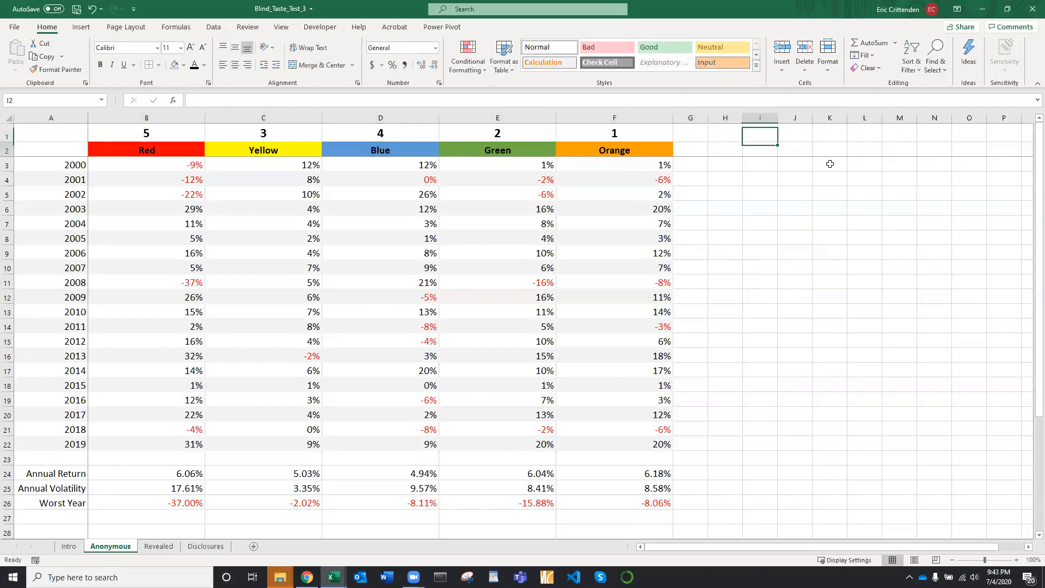
click(759, 194)
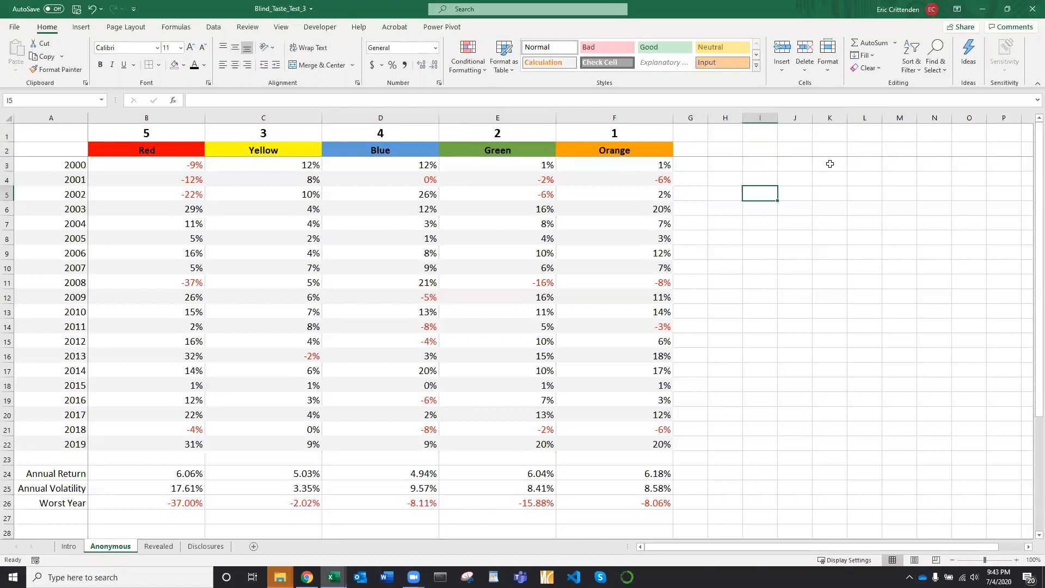
mouse_move(134, 564)
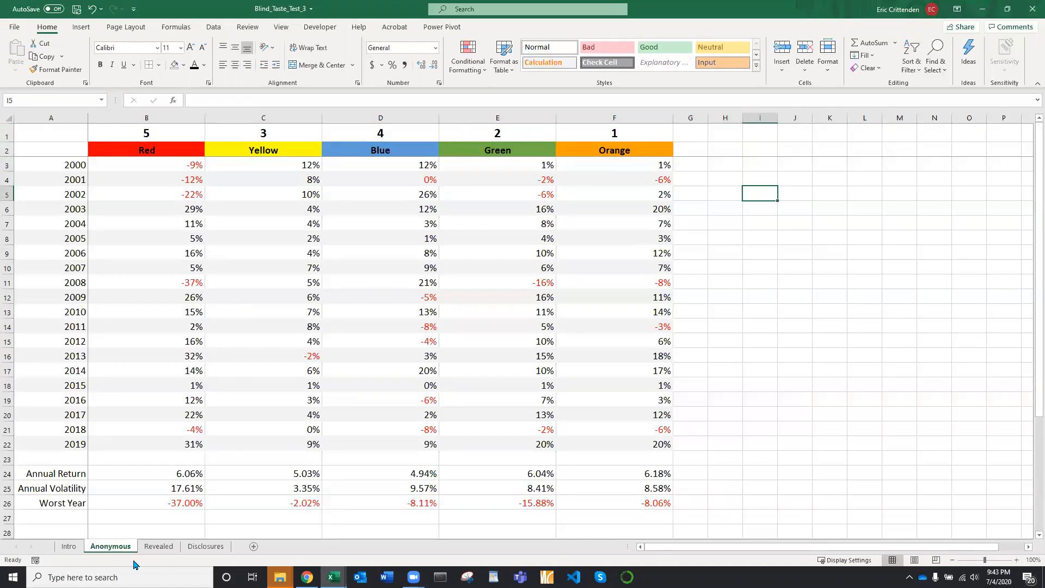
Step: Open the Revealed sheet and inspect the Managed Futures returns and the blend AVERAGE formulas
click(159, 546)
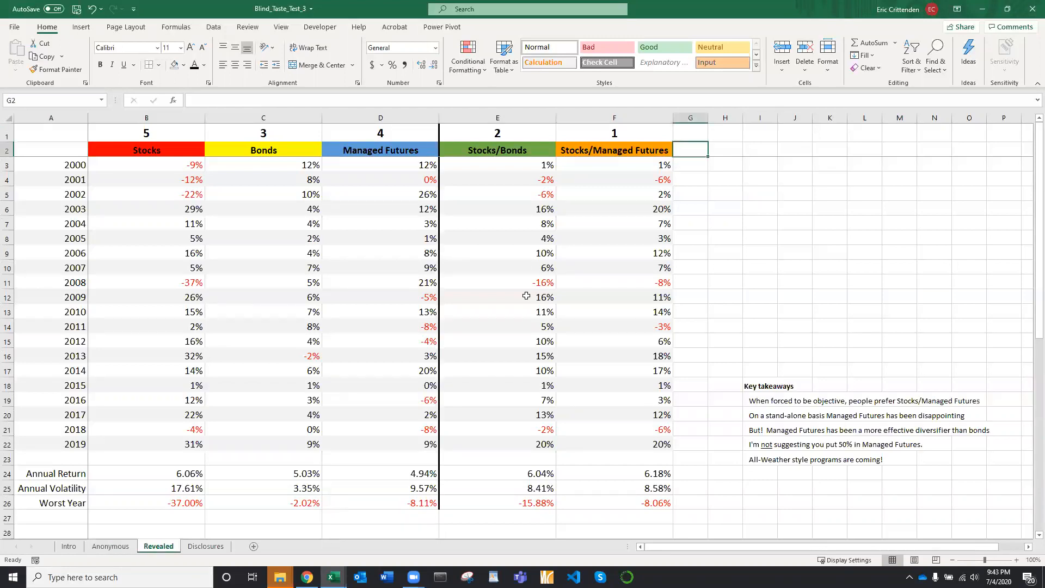
click(760, 208)
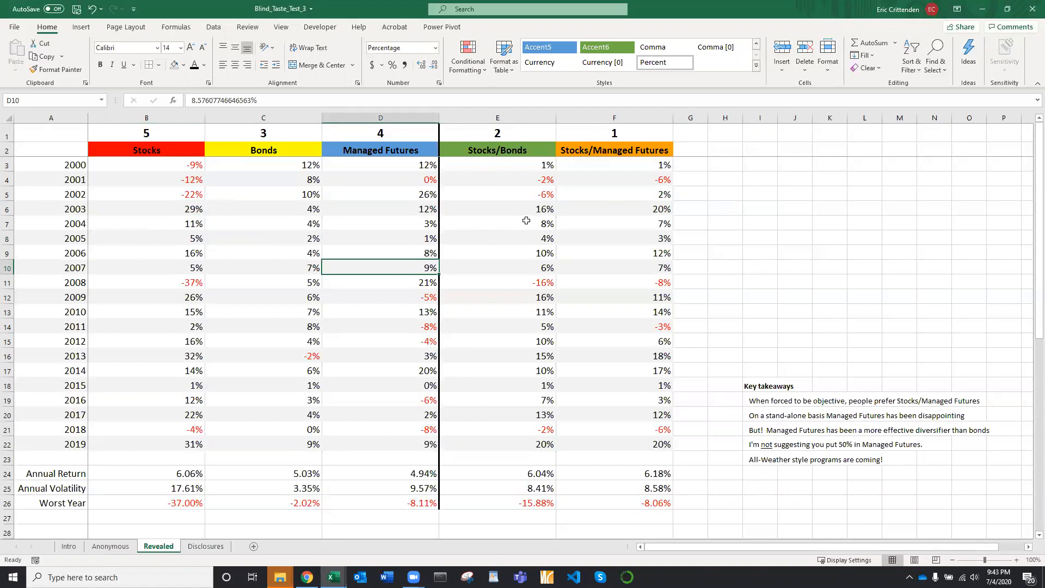
mouse_move(493, 209)
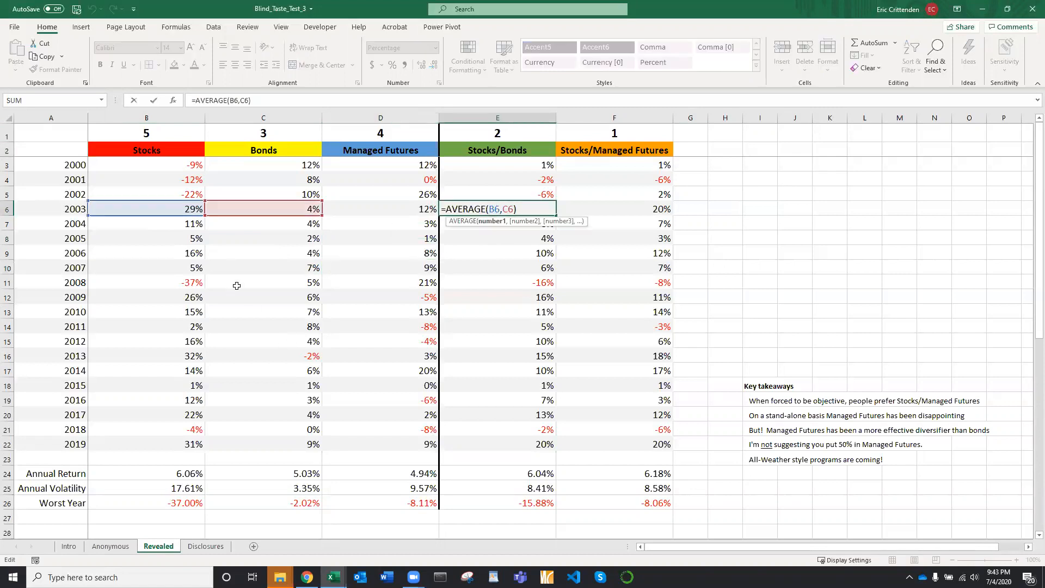
mouse_move(133, 205)
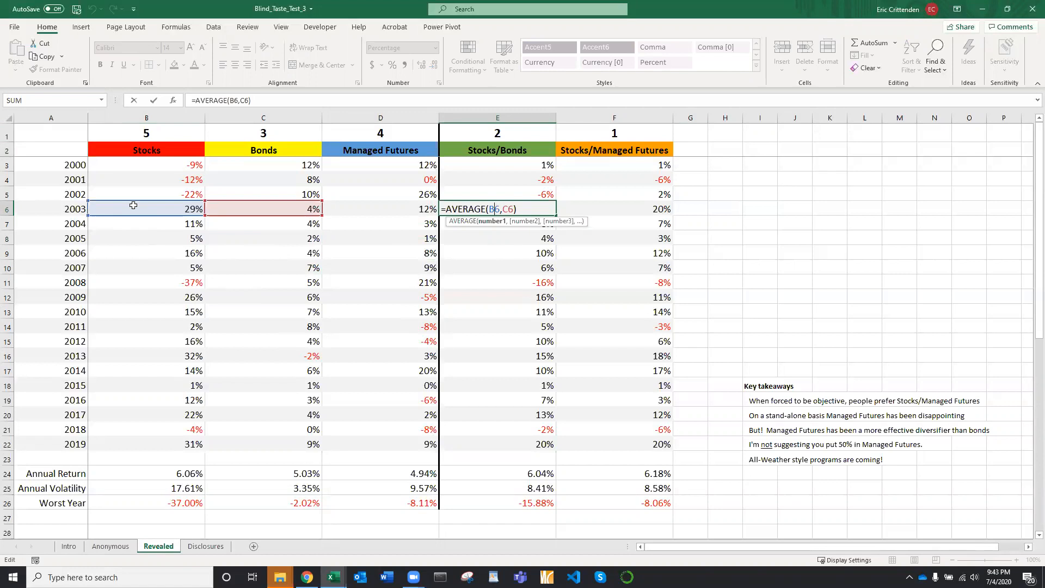
key(Return)
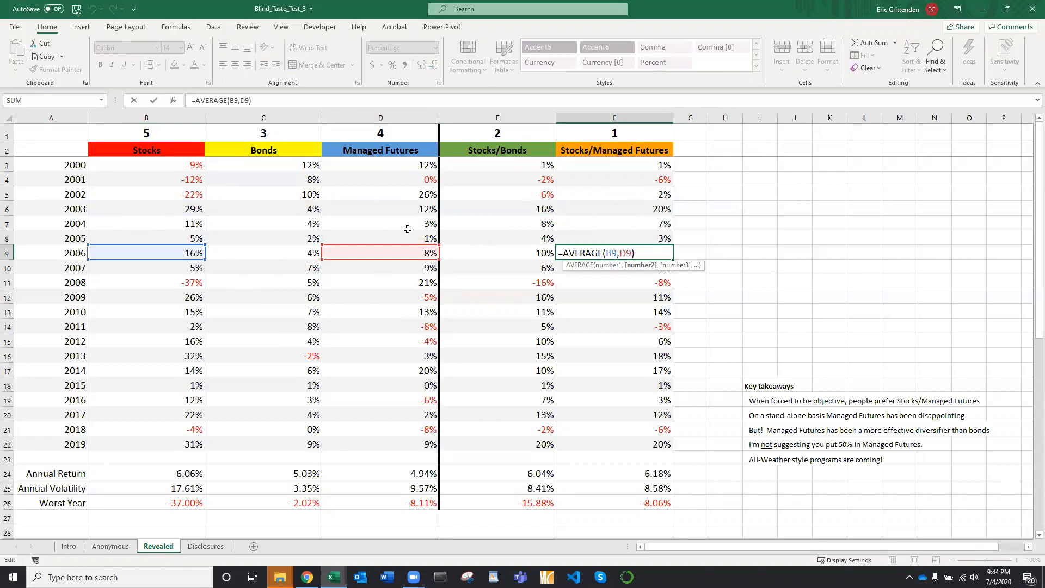
key(Return)
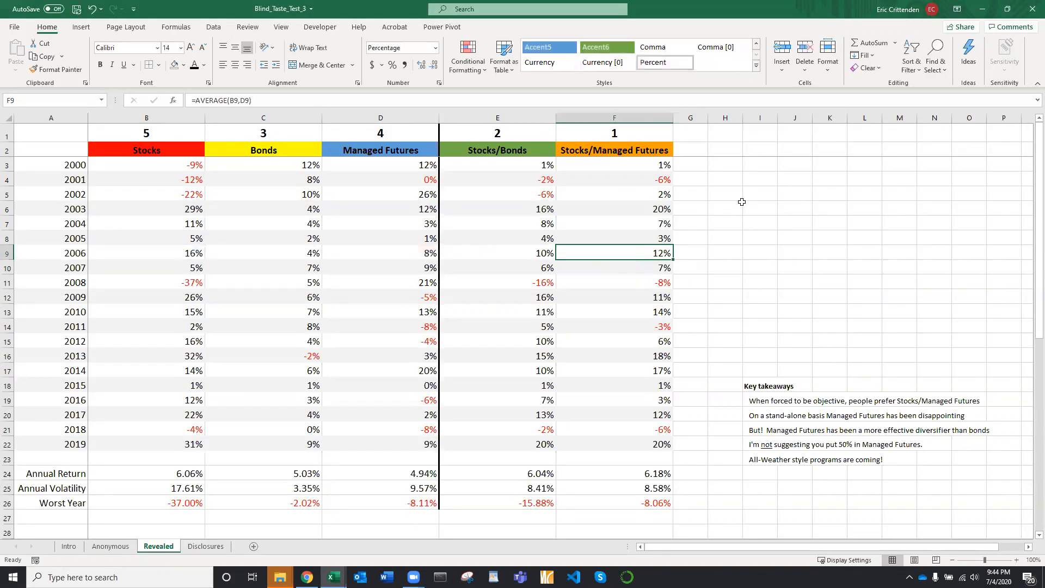
click(760, 179)
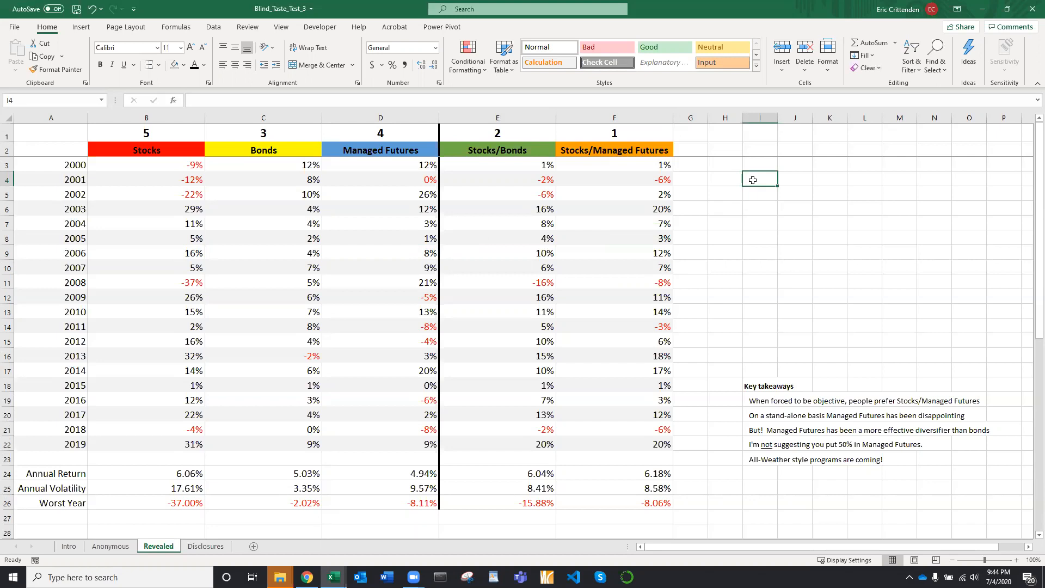
mouse_move(731, 403)
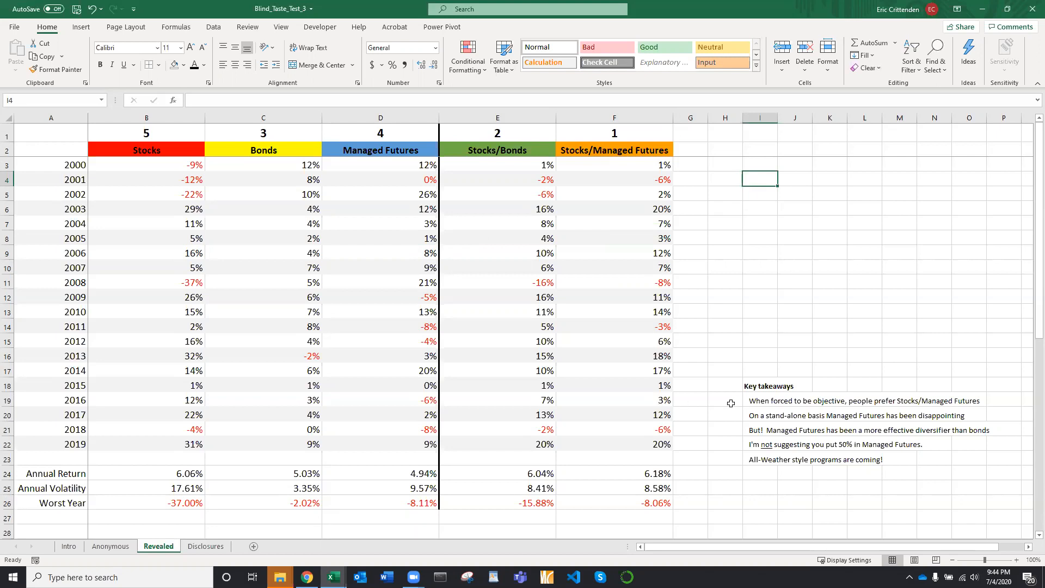
click(725, 400)
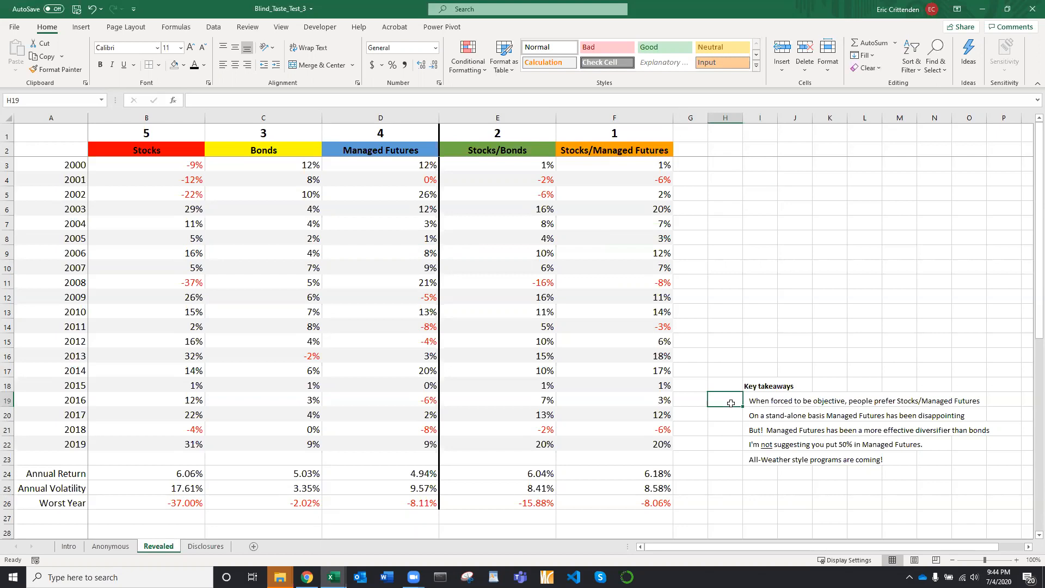
mouse_move(267, 472)
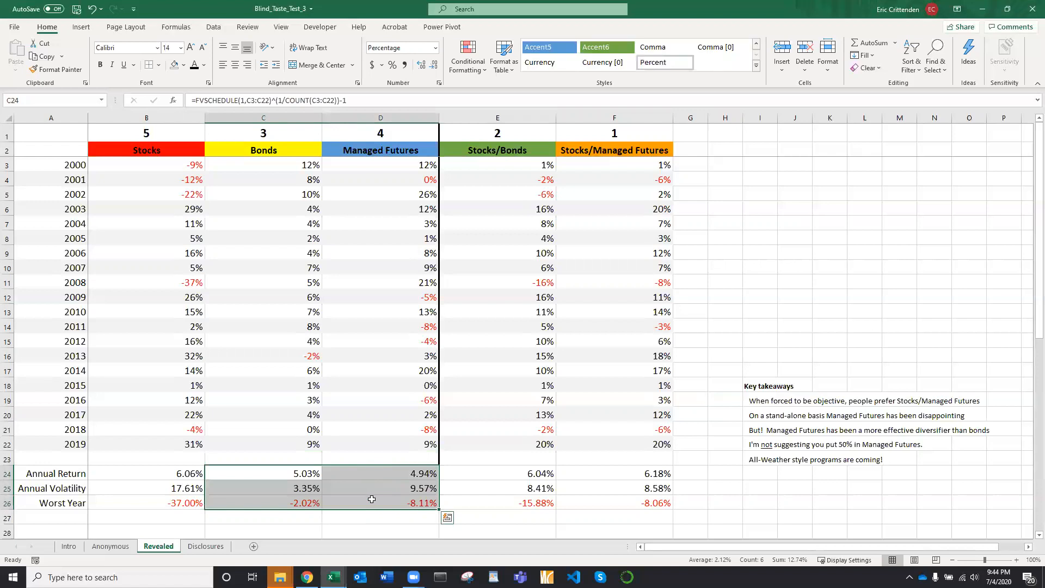
mouse_move(279, 474)
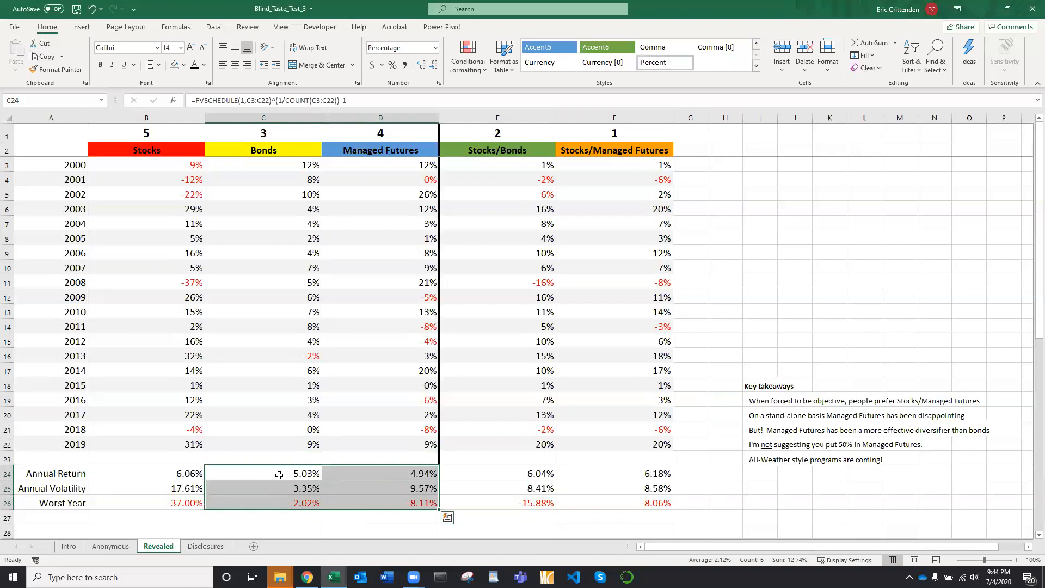
mouse_move(325, 487)
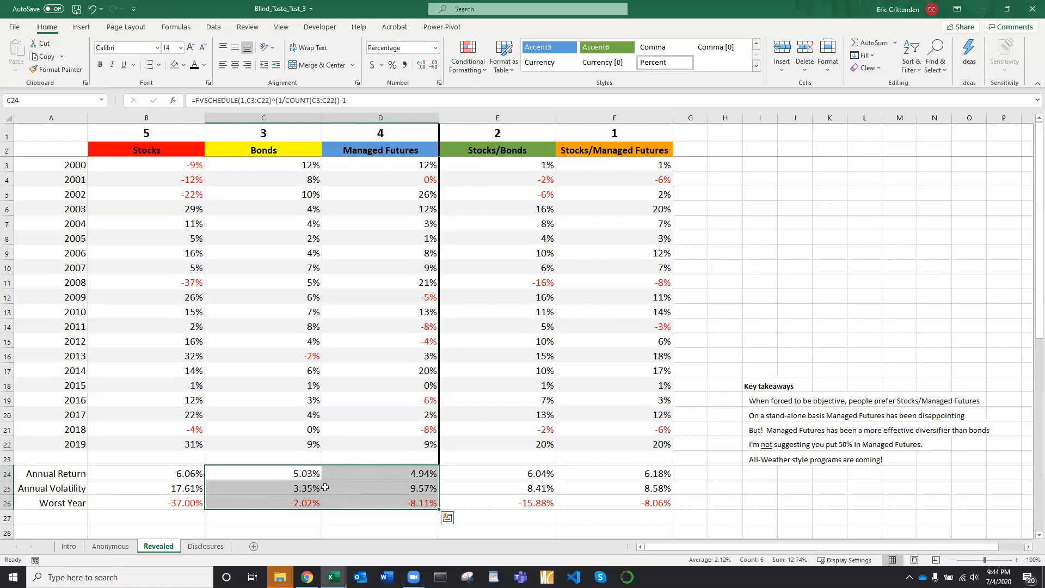
mouse_move(370, 487)
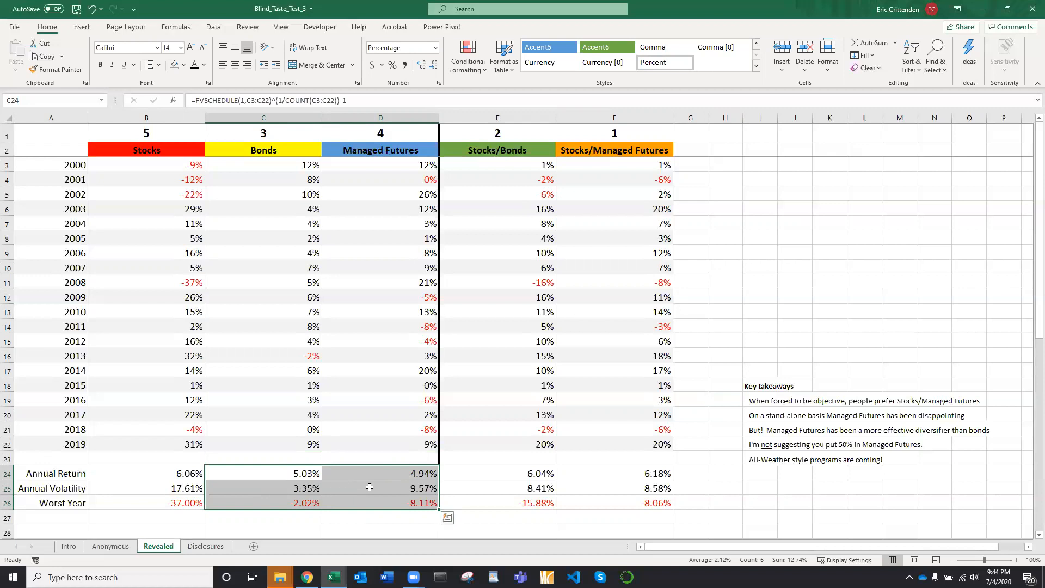
mouse_move(379, 501)
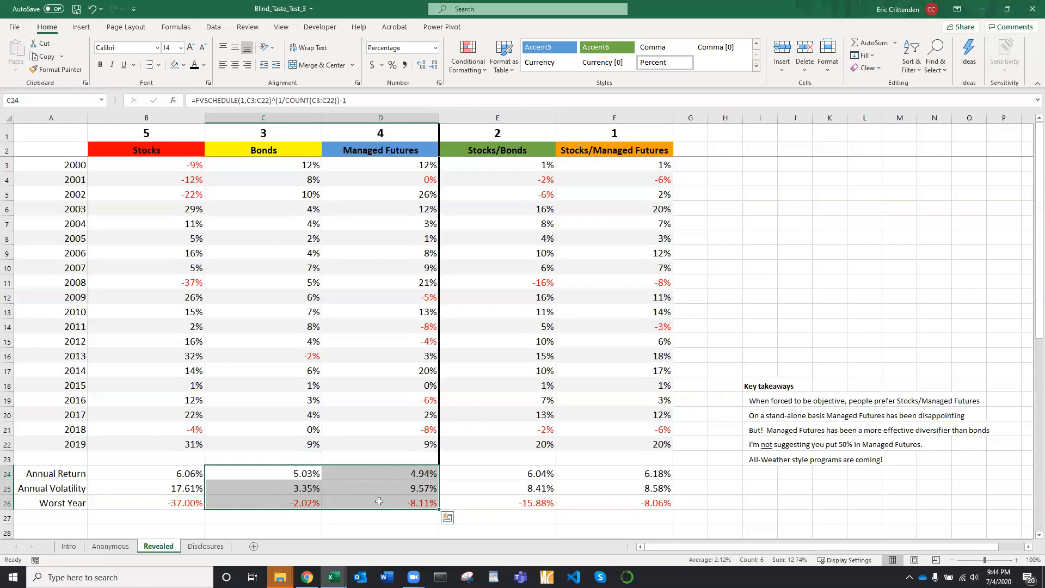
click(380, 503)
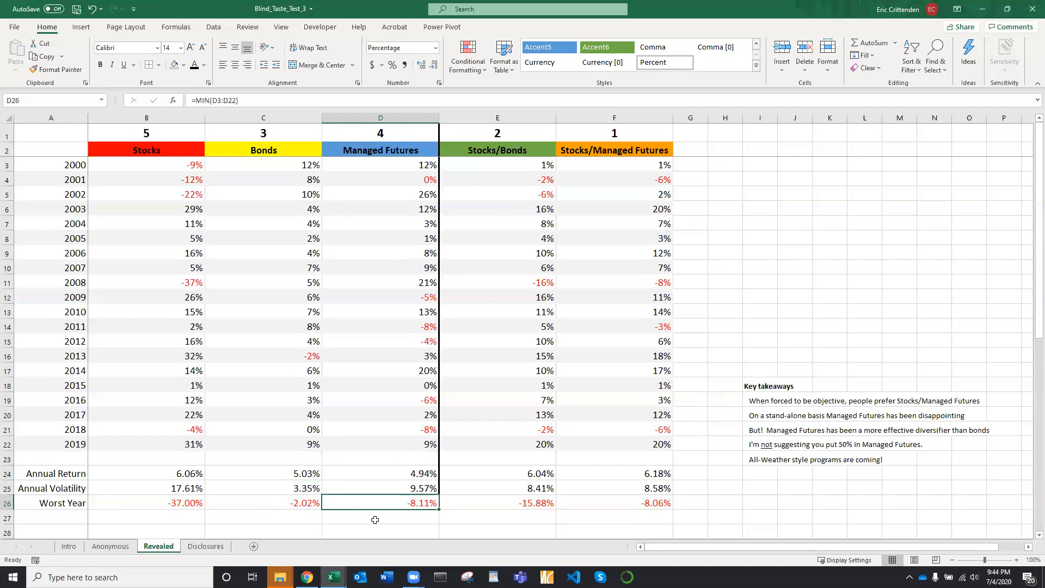
mouse_move(590, 450)
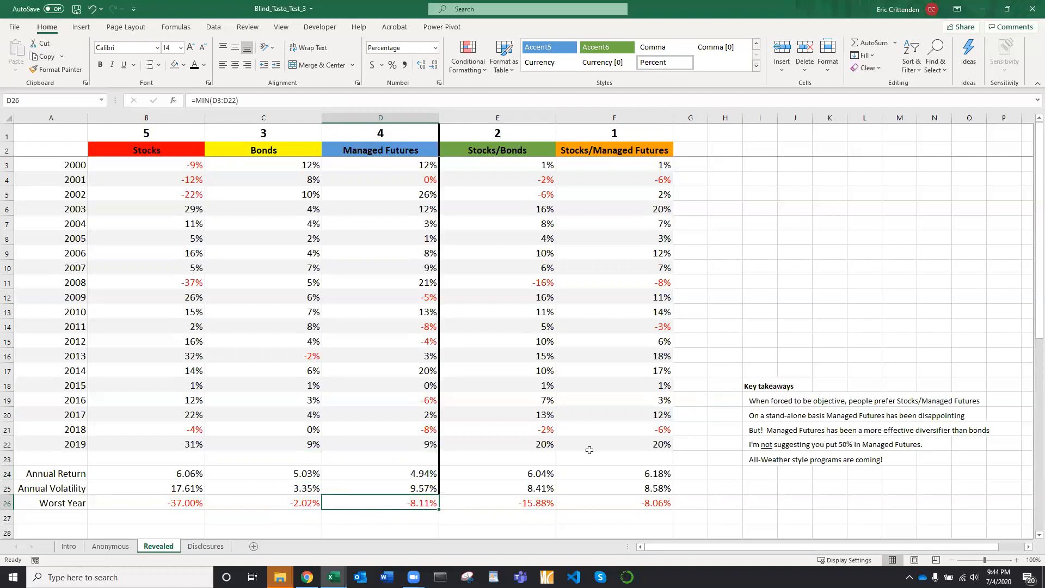
mouse_move(524, 252)
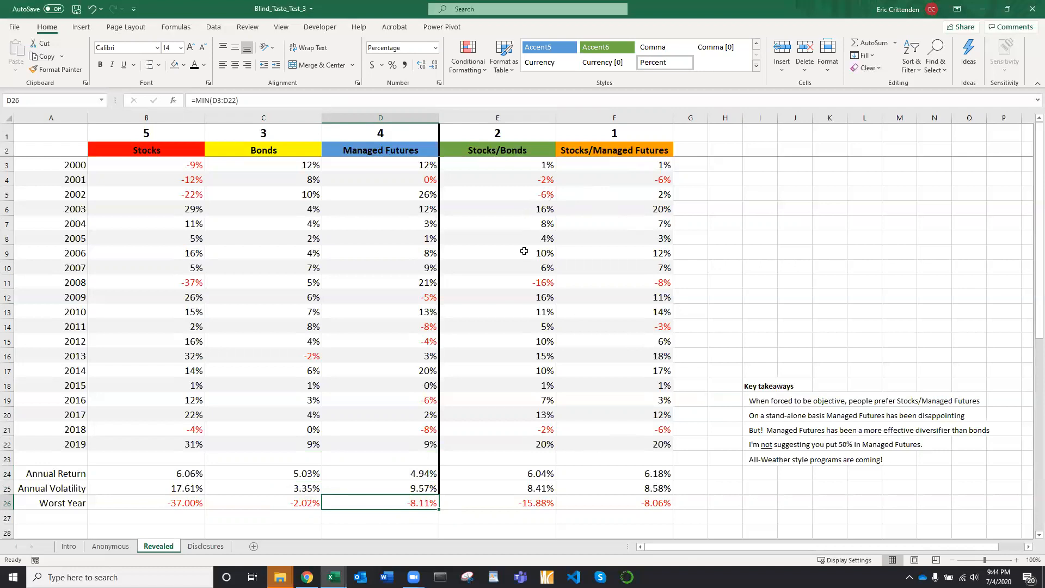
mouse_move(507, 474)
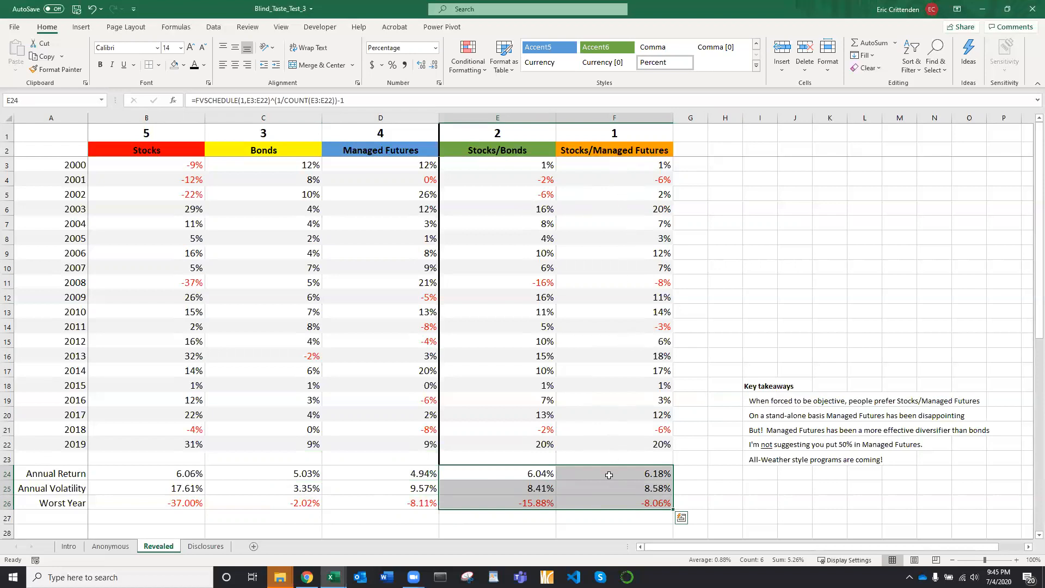
click(614, 473)
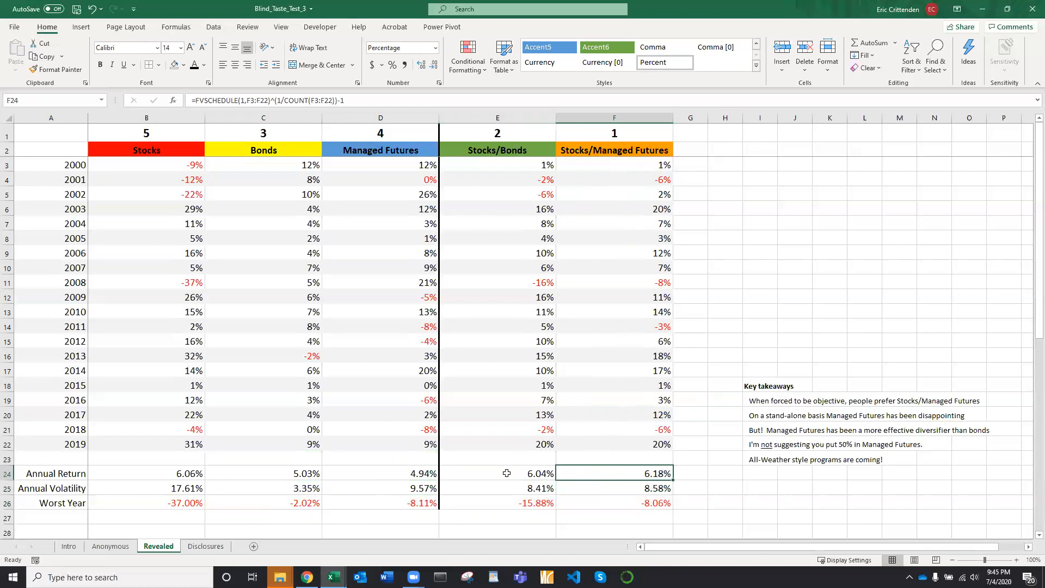
mouse_move(550, 485)
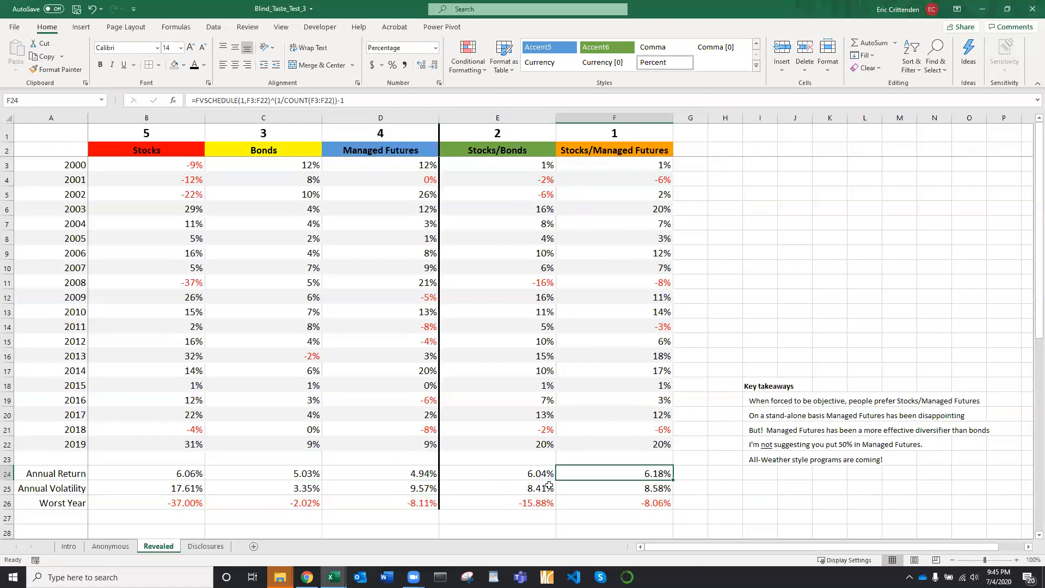
mouse_move(515, 503)
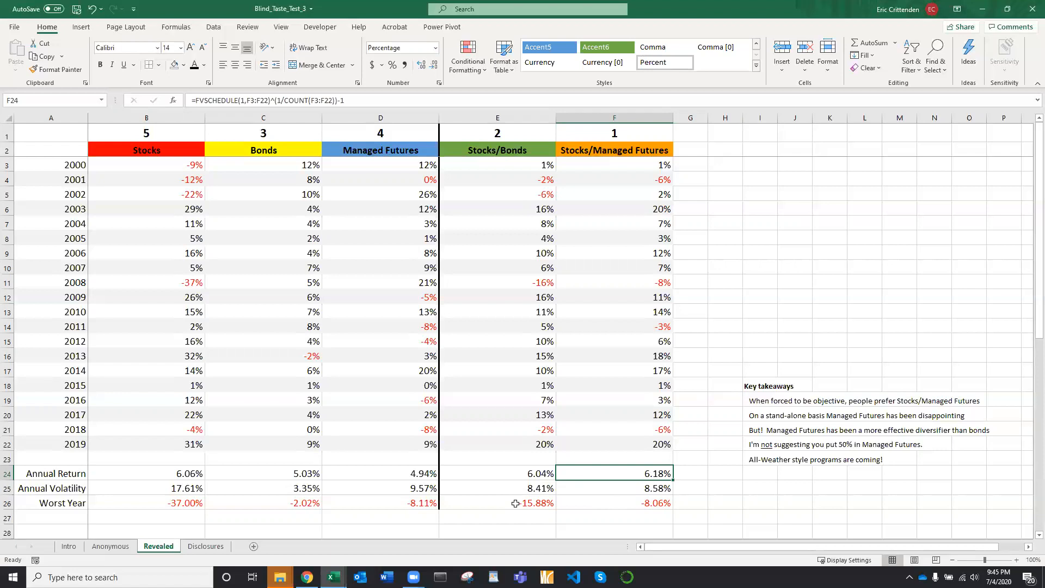
mouse_move(651, 254)
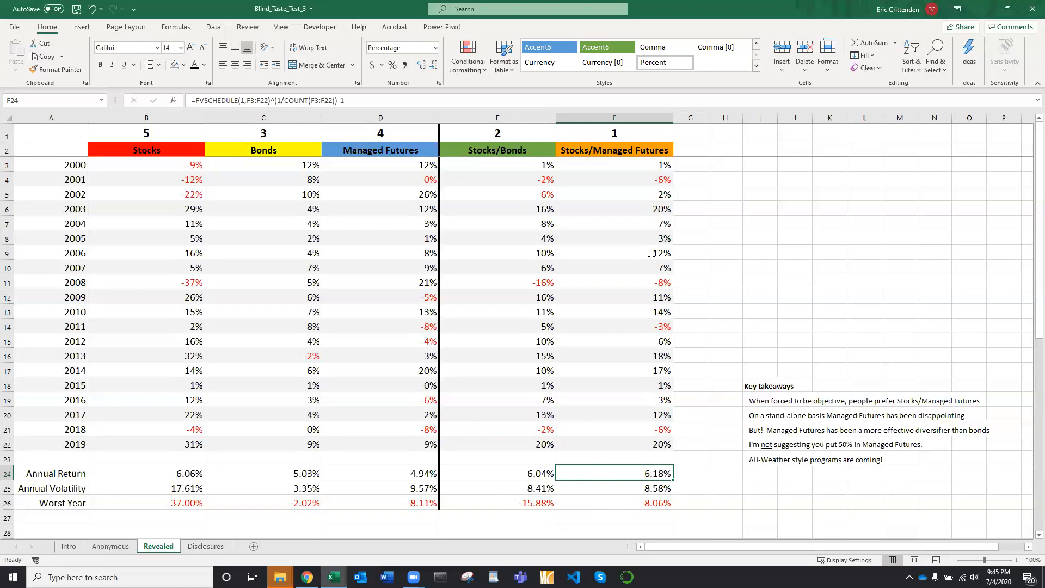
mouse_move(764, 392)
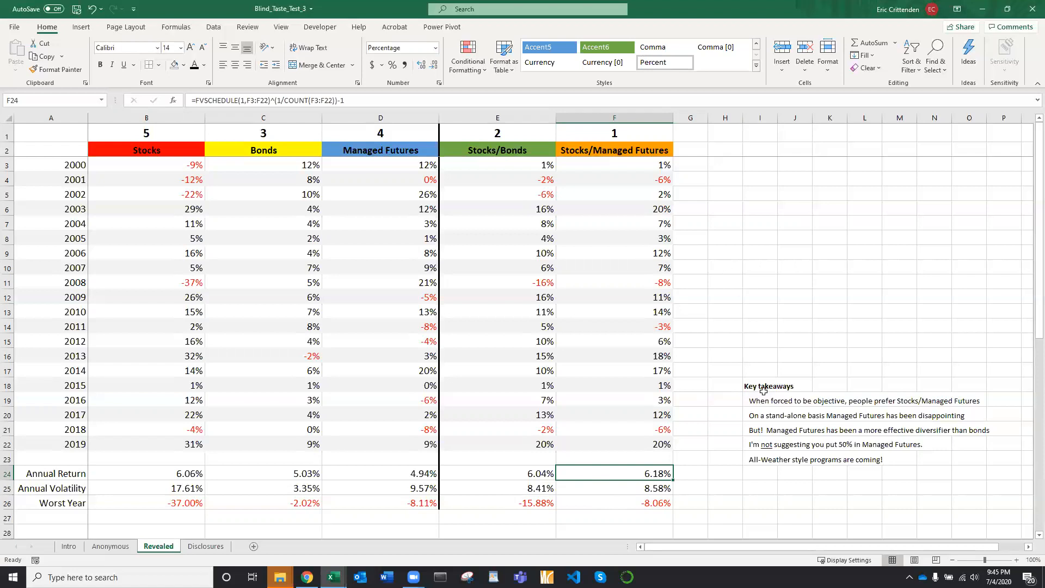
mouse_move(765, 270)
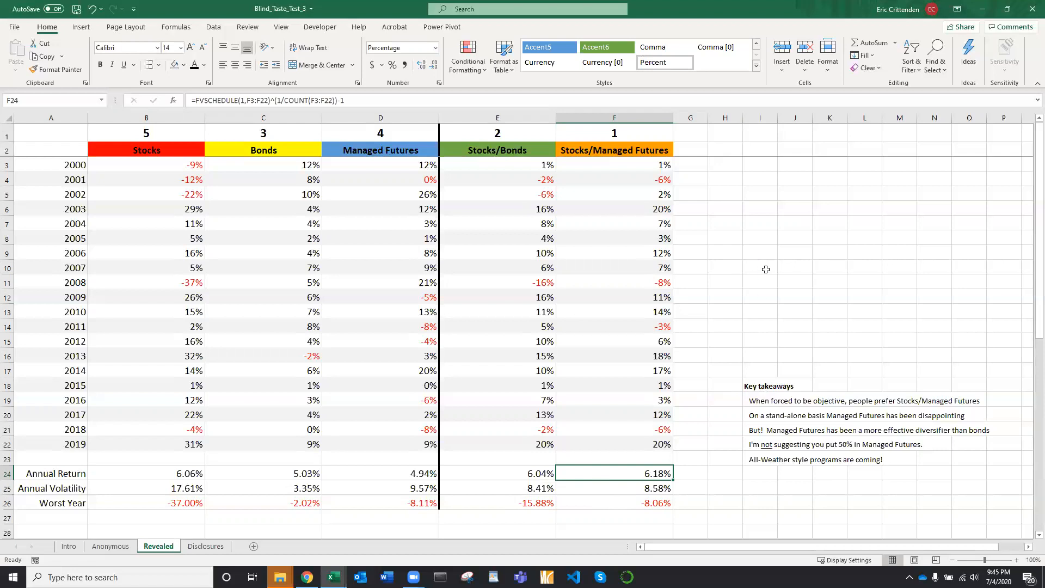
Step: Rename the blend column headers to All Weather and Balanced
click(795, 238)
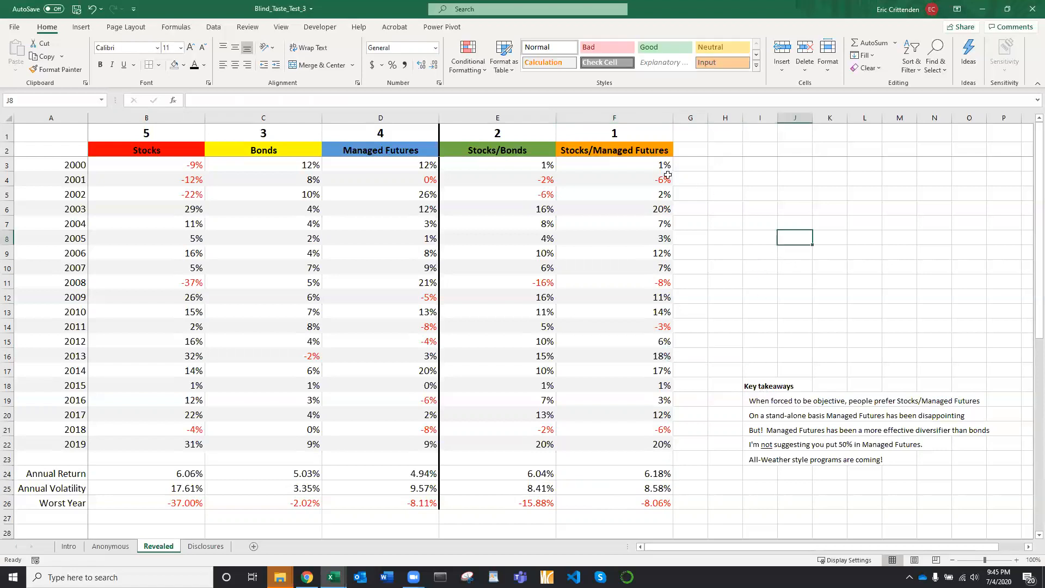
click(615, 149)
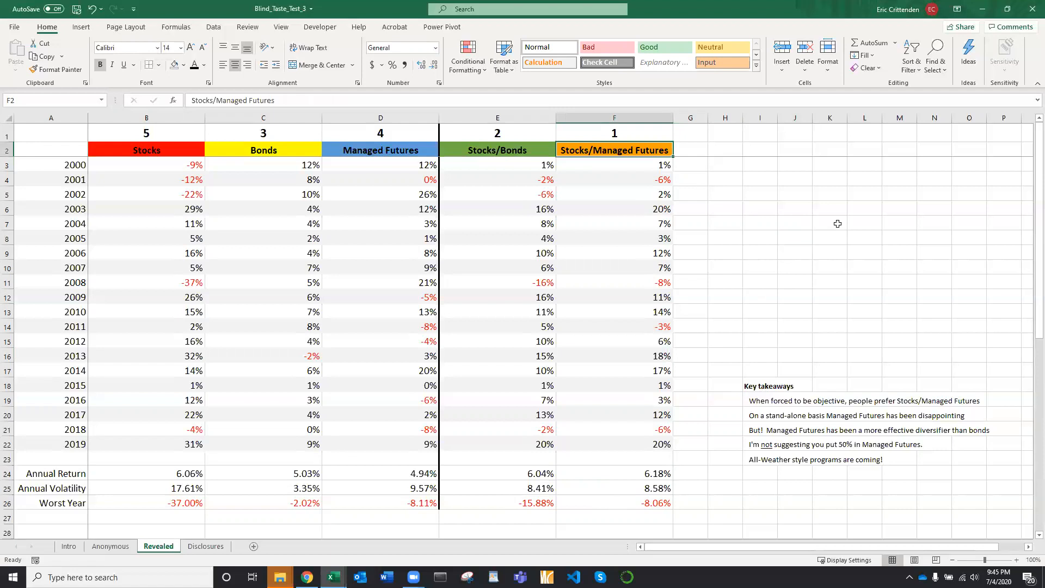
text(All Weather)
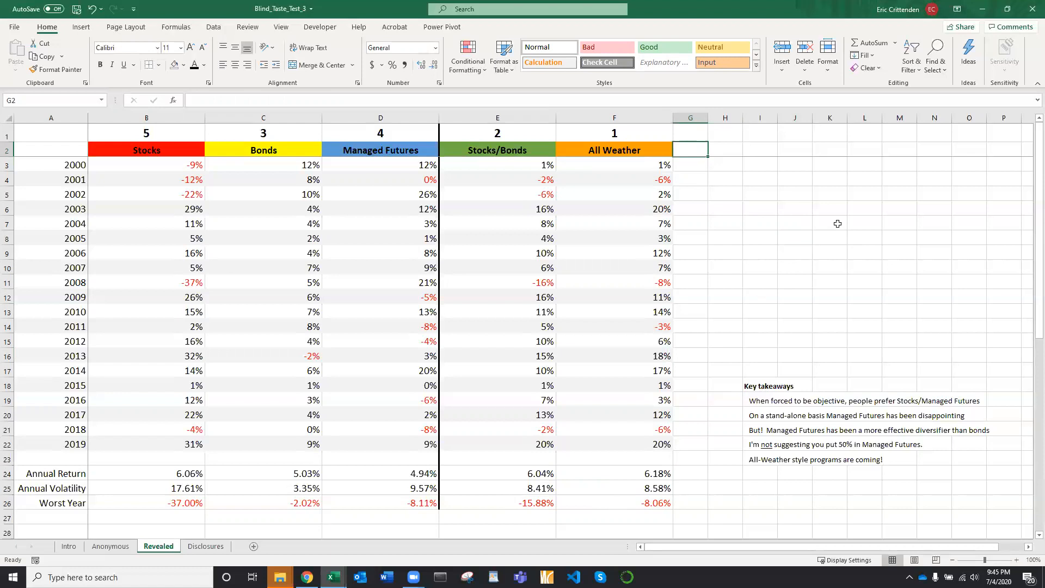
mouse_move(562, 154)
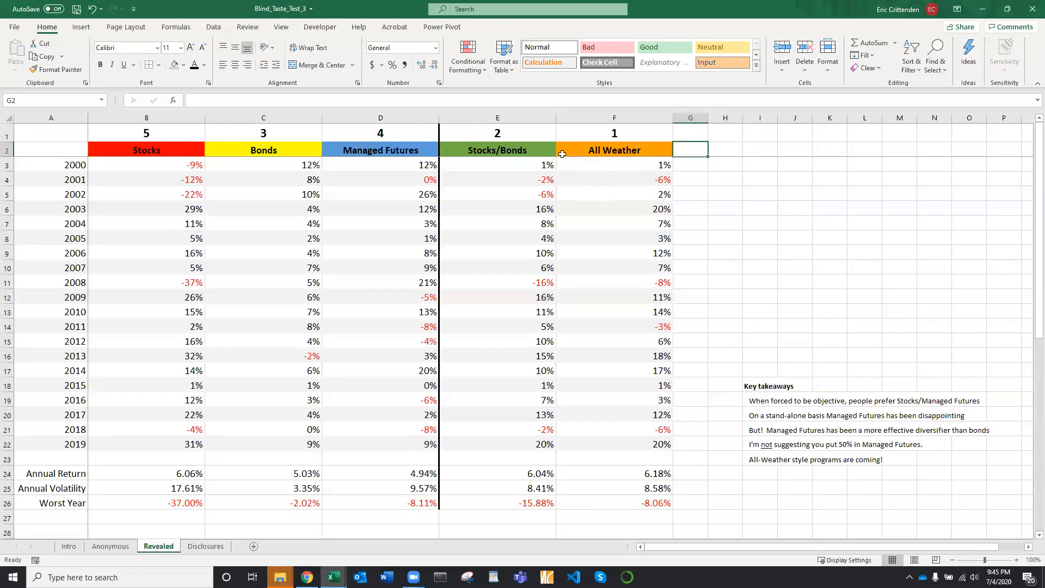
click(497, 150)
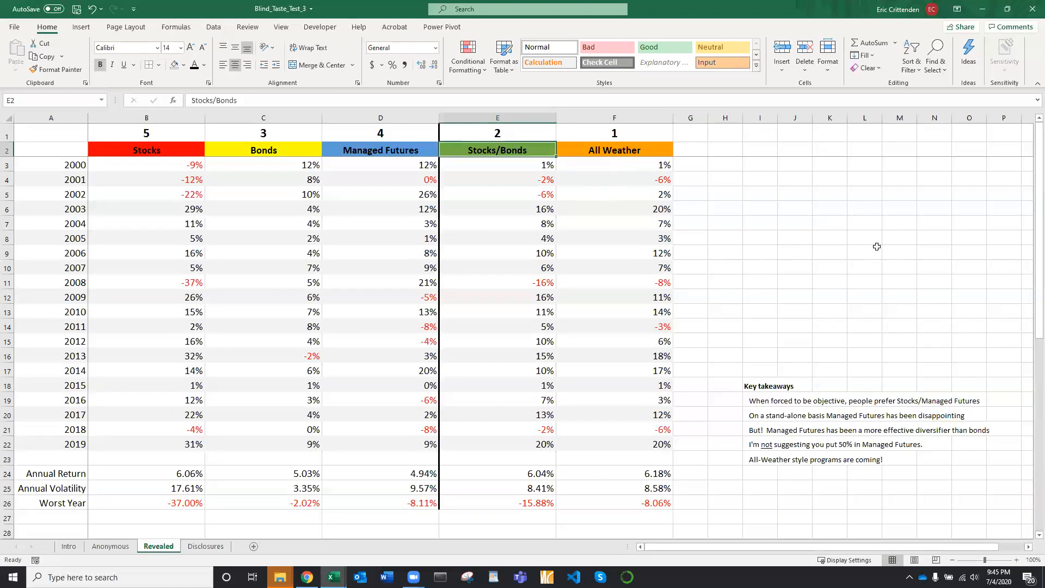
text(Balanced)
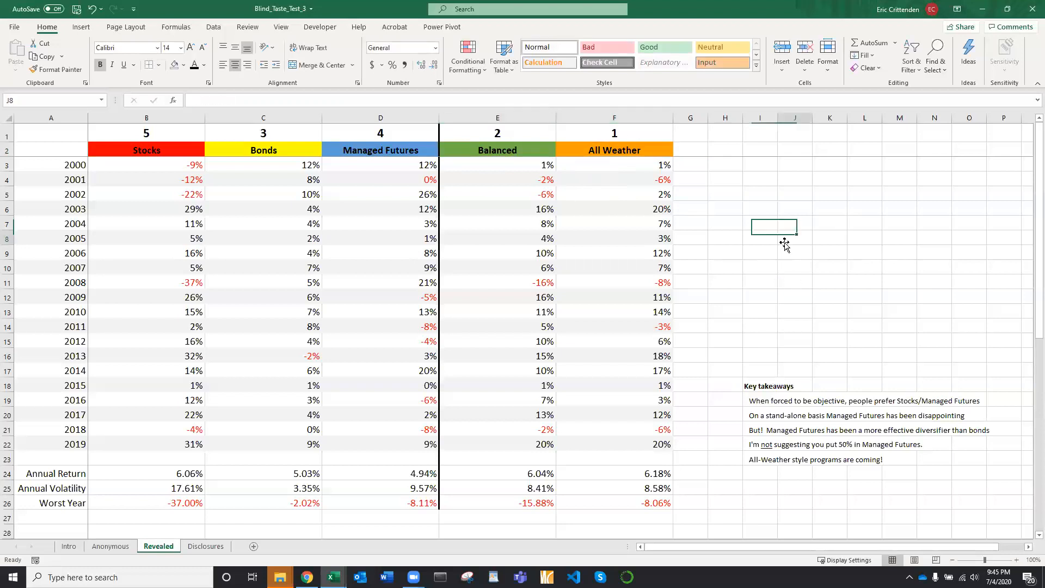
click(795, 238)
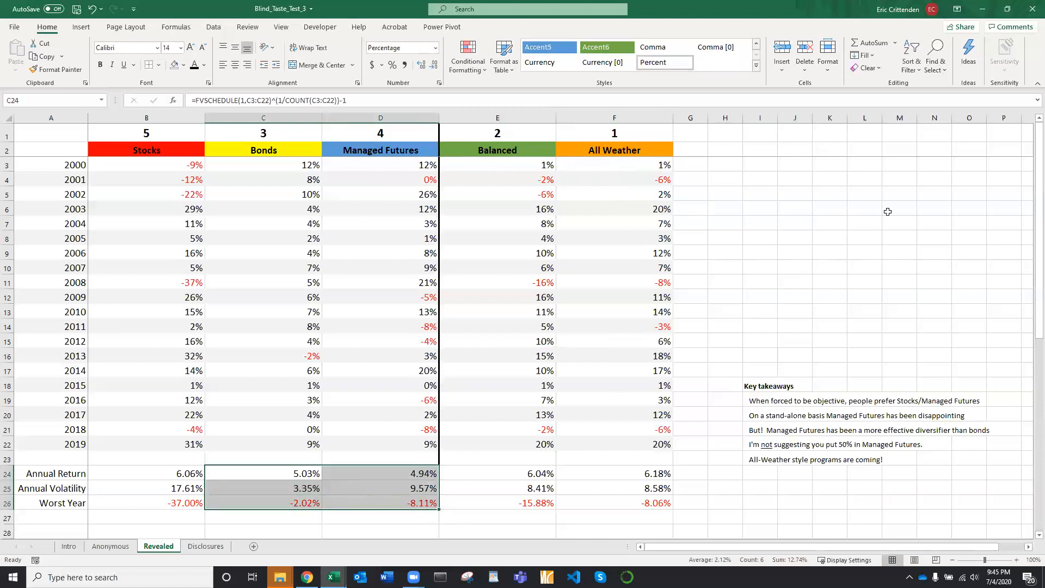
Step: Clear the selection and switch to the Disclosures sheet
click(380, 297)
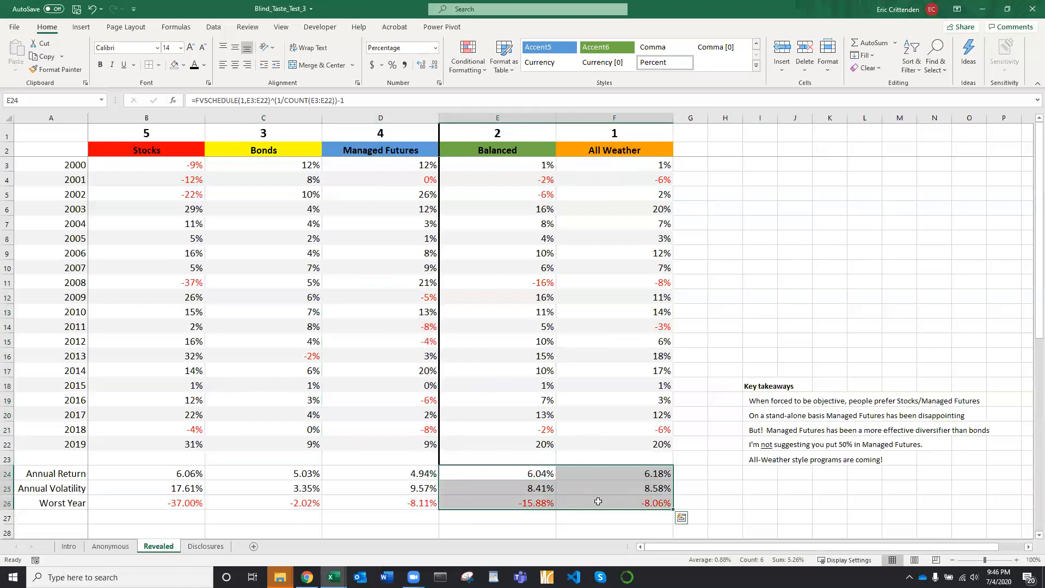
mouse_move(614, 473)
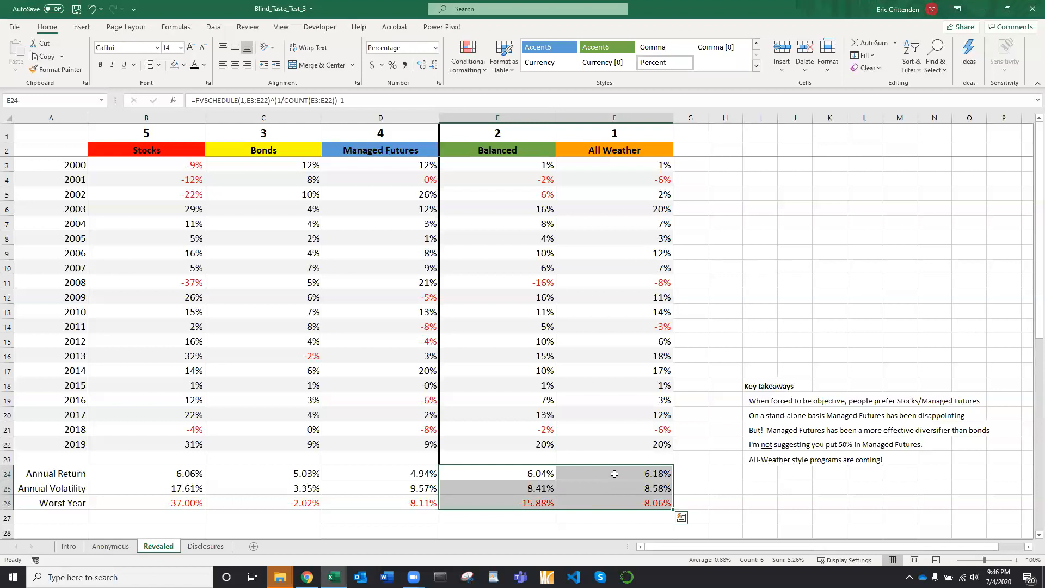
mouse_move(751, 309)
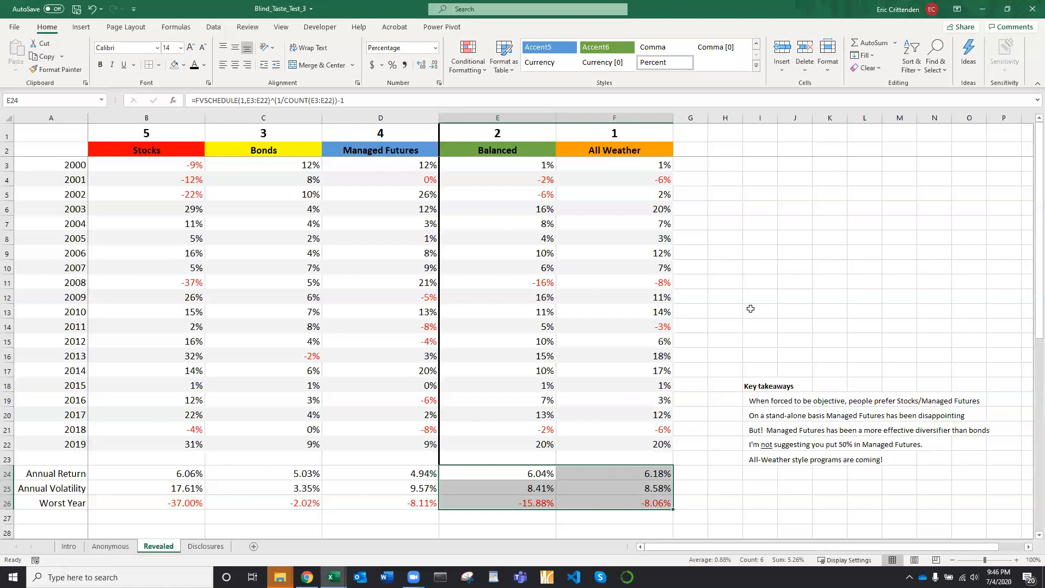
click(760, 311)
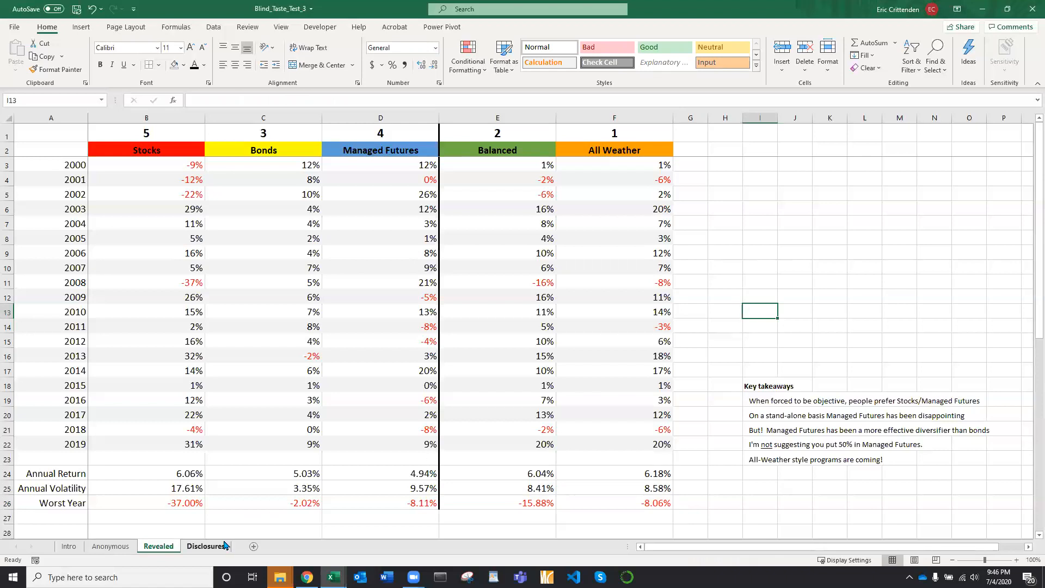
click(205, 546)
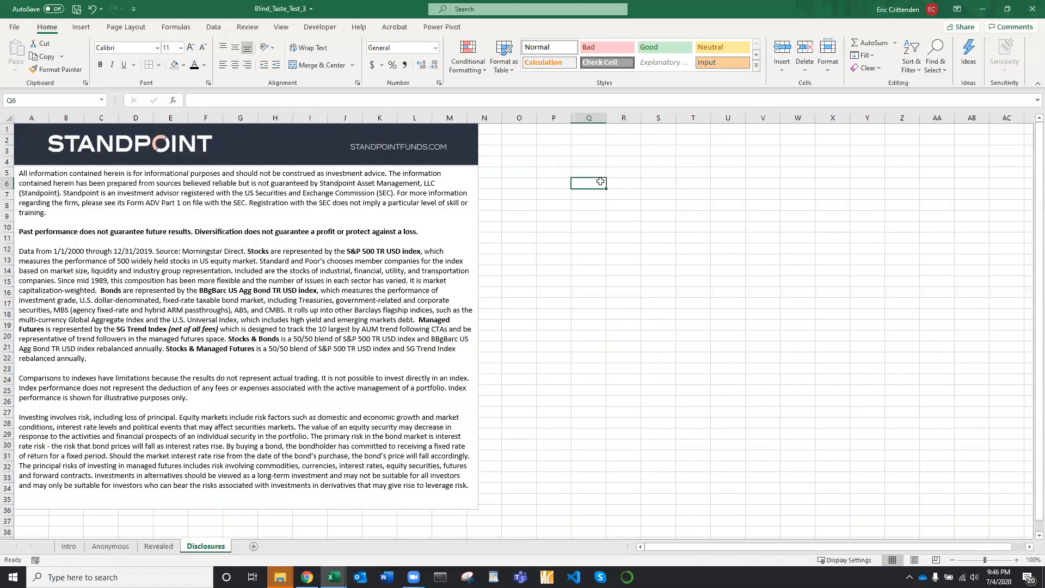